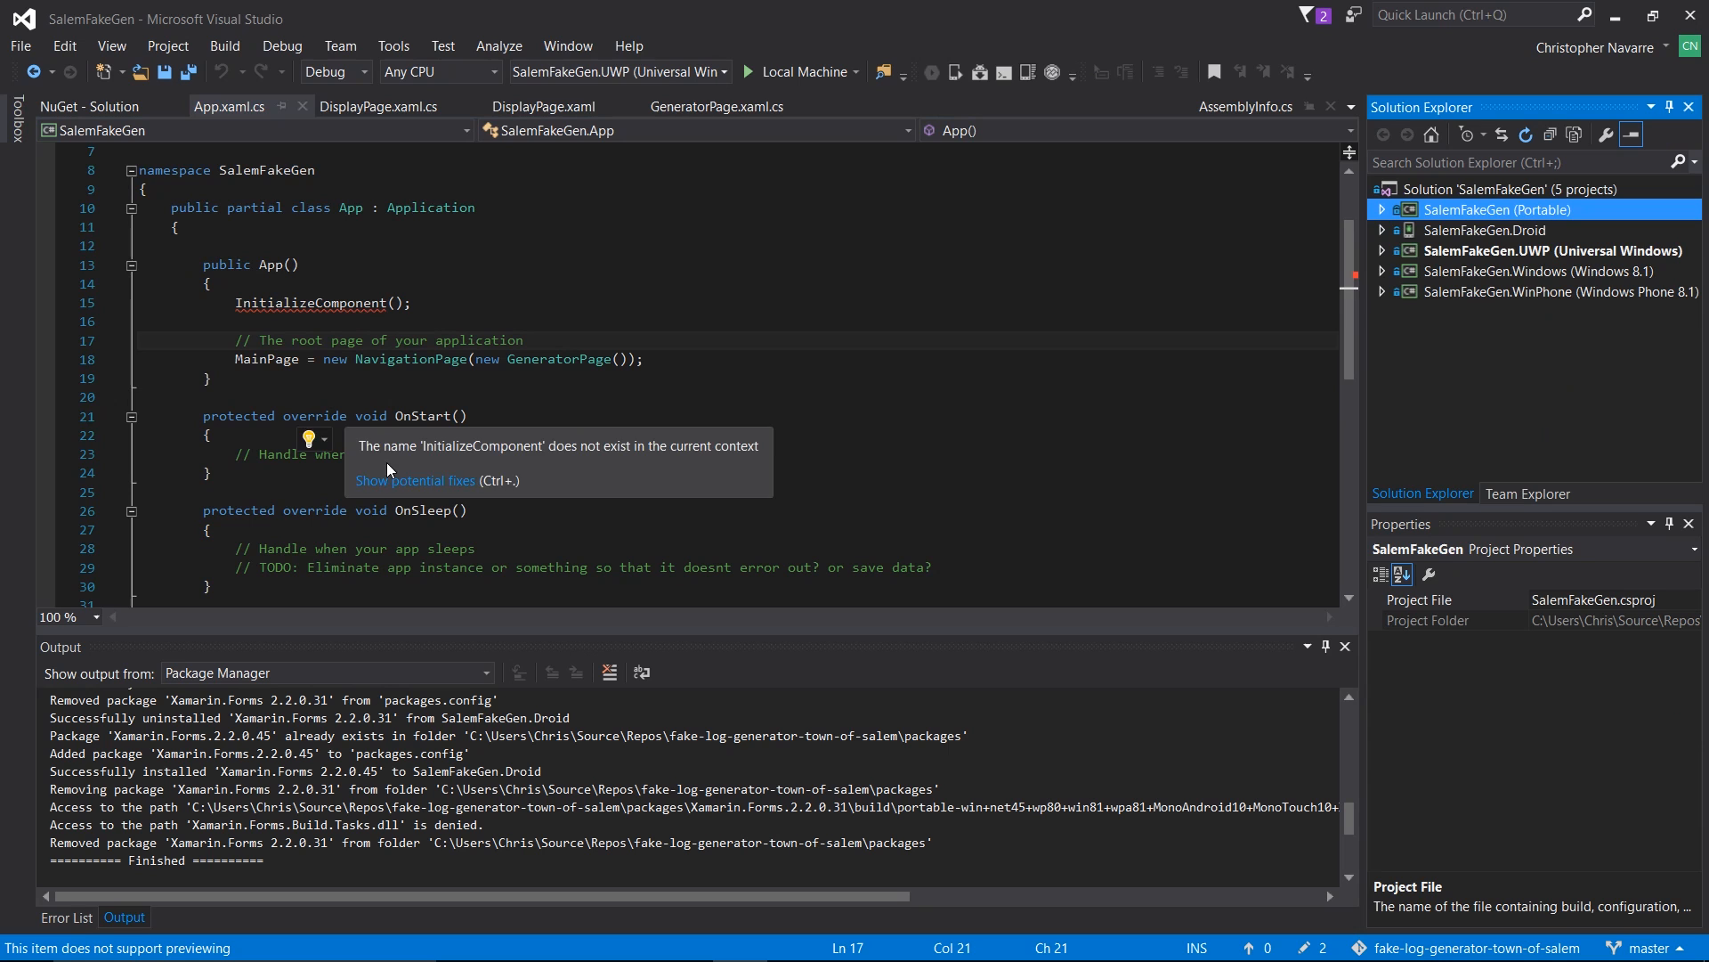
Step: Switch to DisplayPage.xaml.cs, which shows the same InitializeComponent error
left_click(1383, 210)
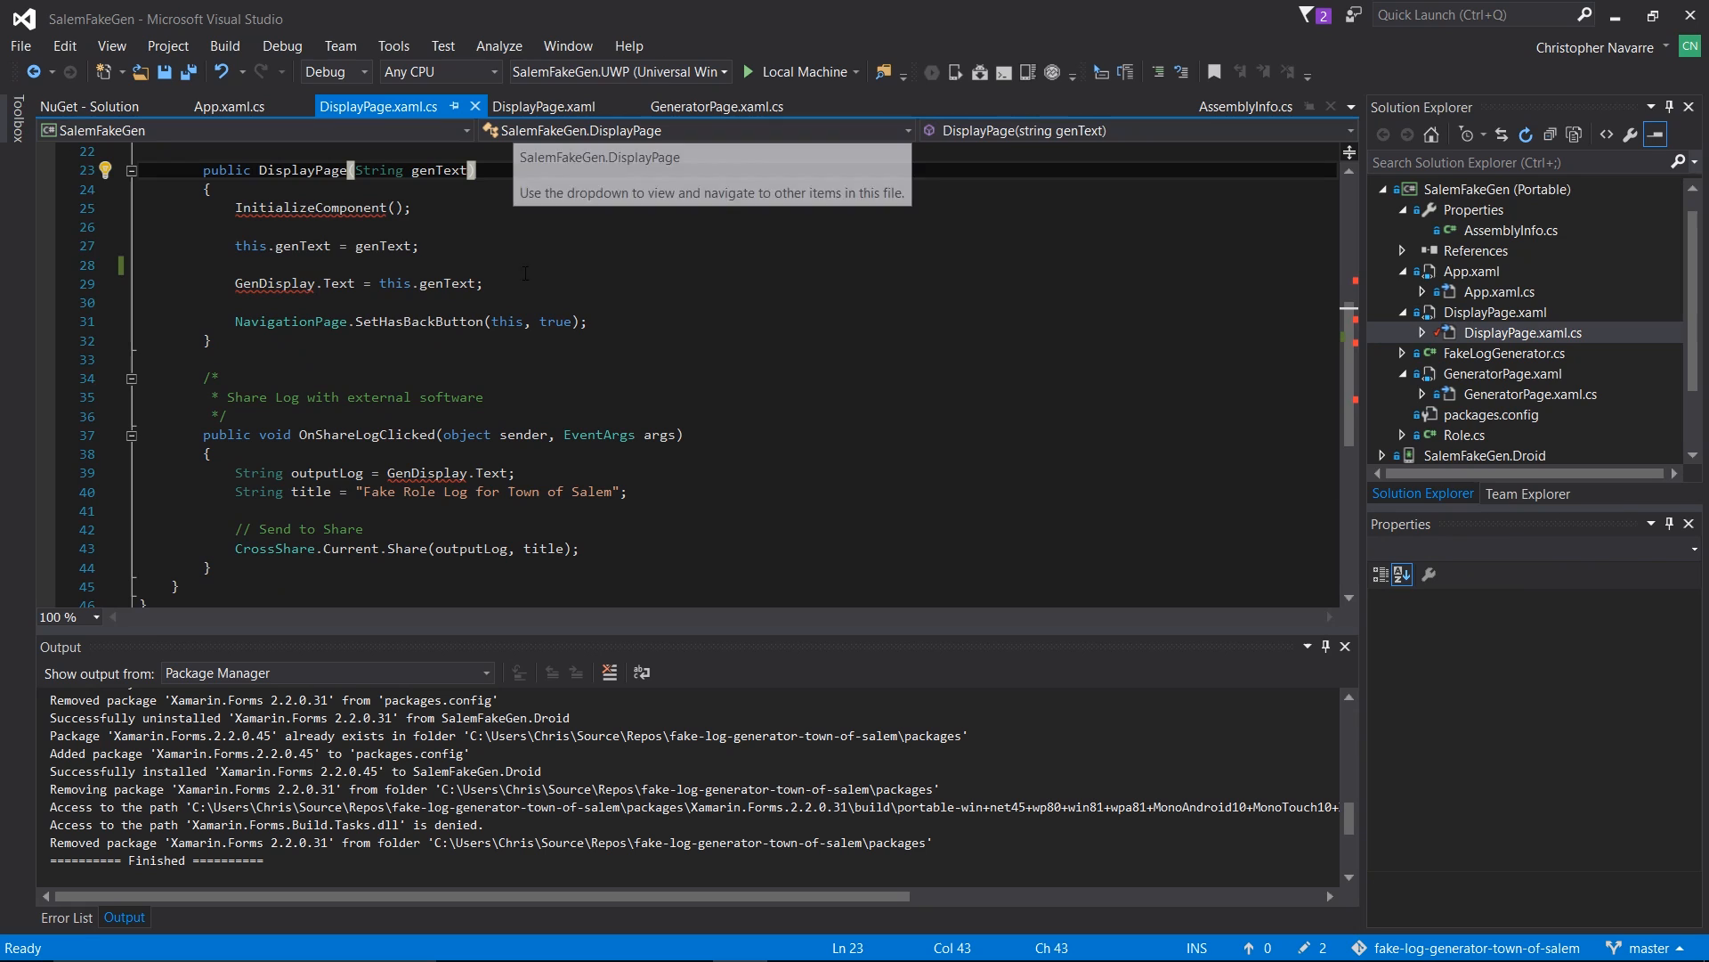
mouse_move(281, 230)
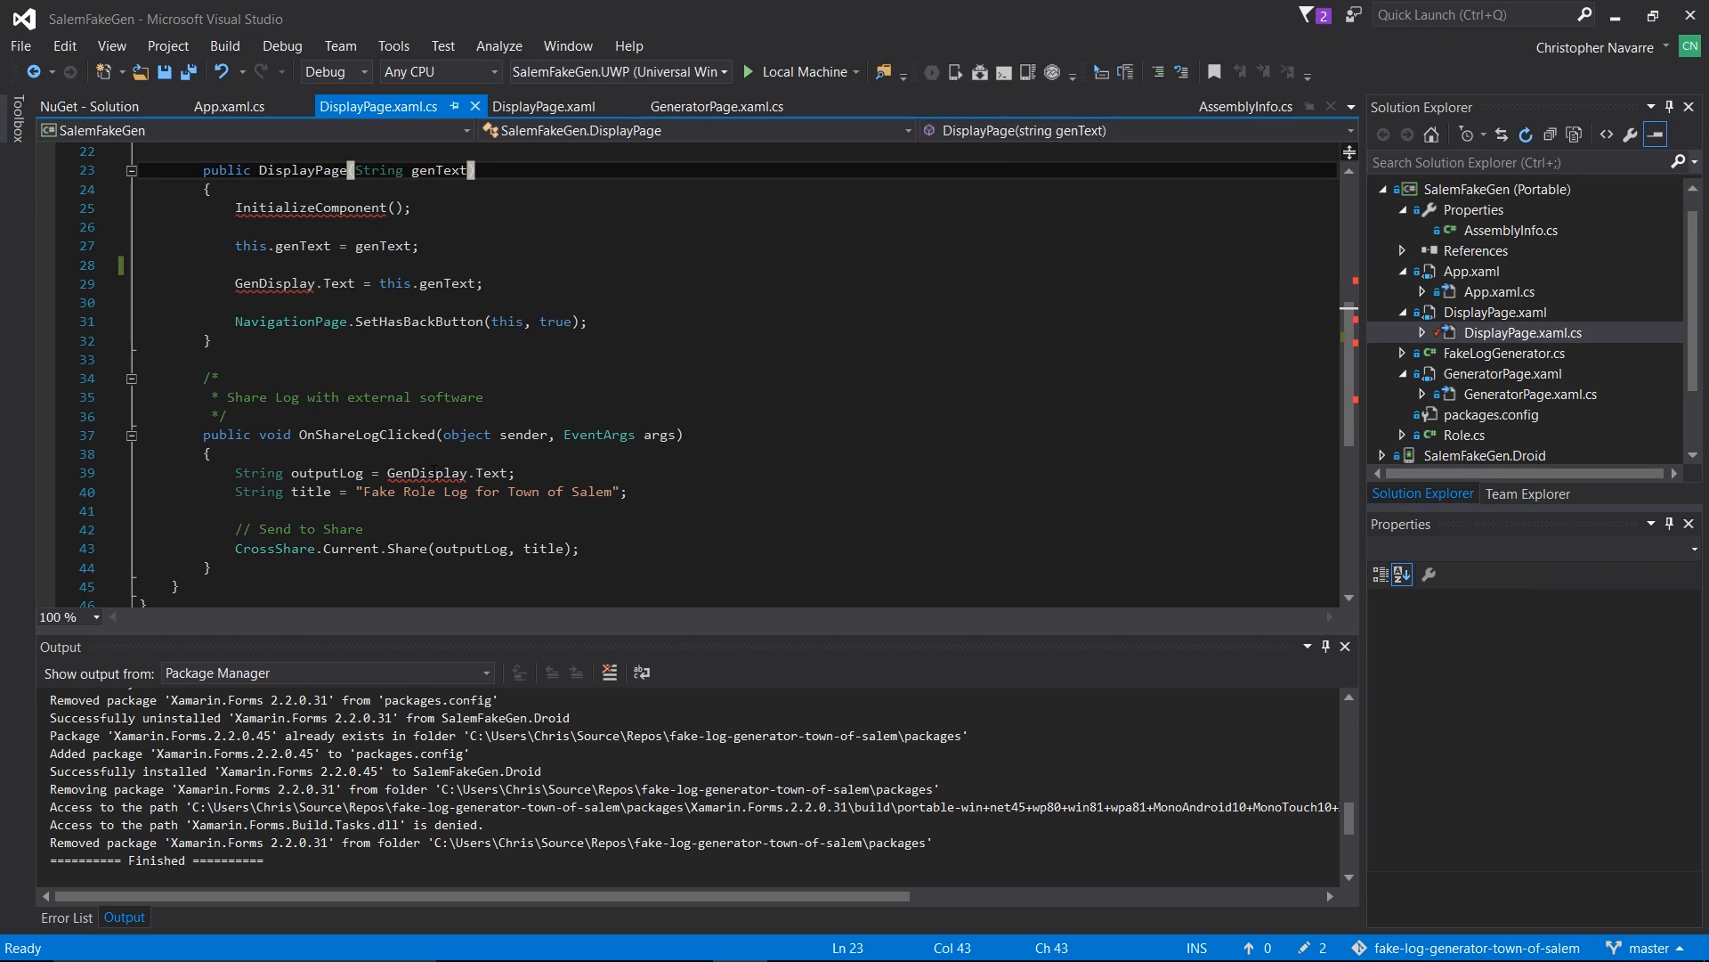
mouse_move(1007, 384)
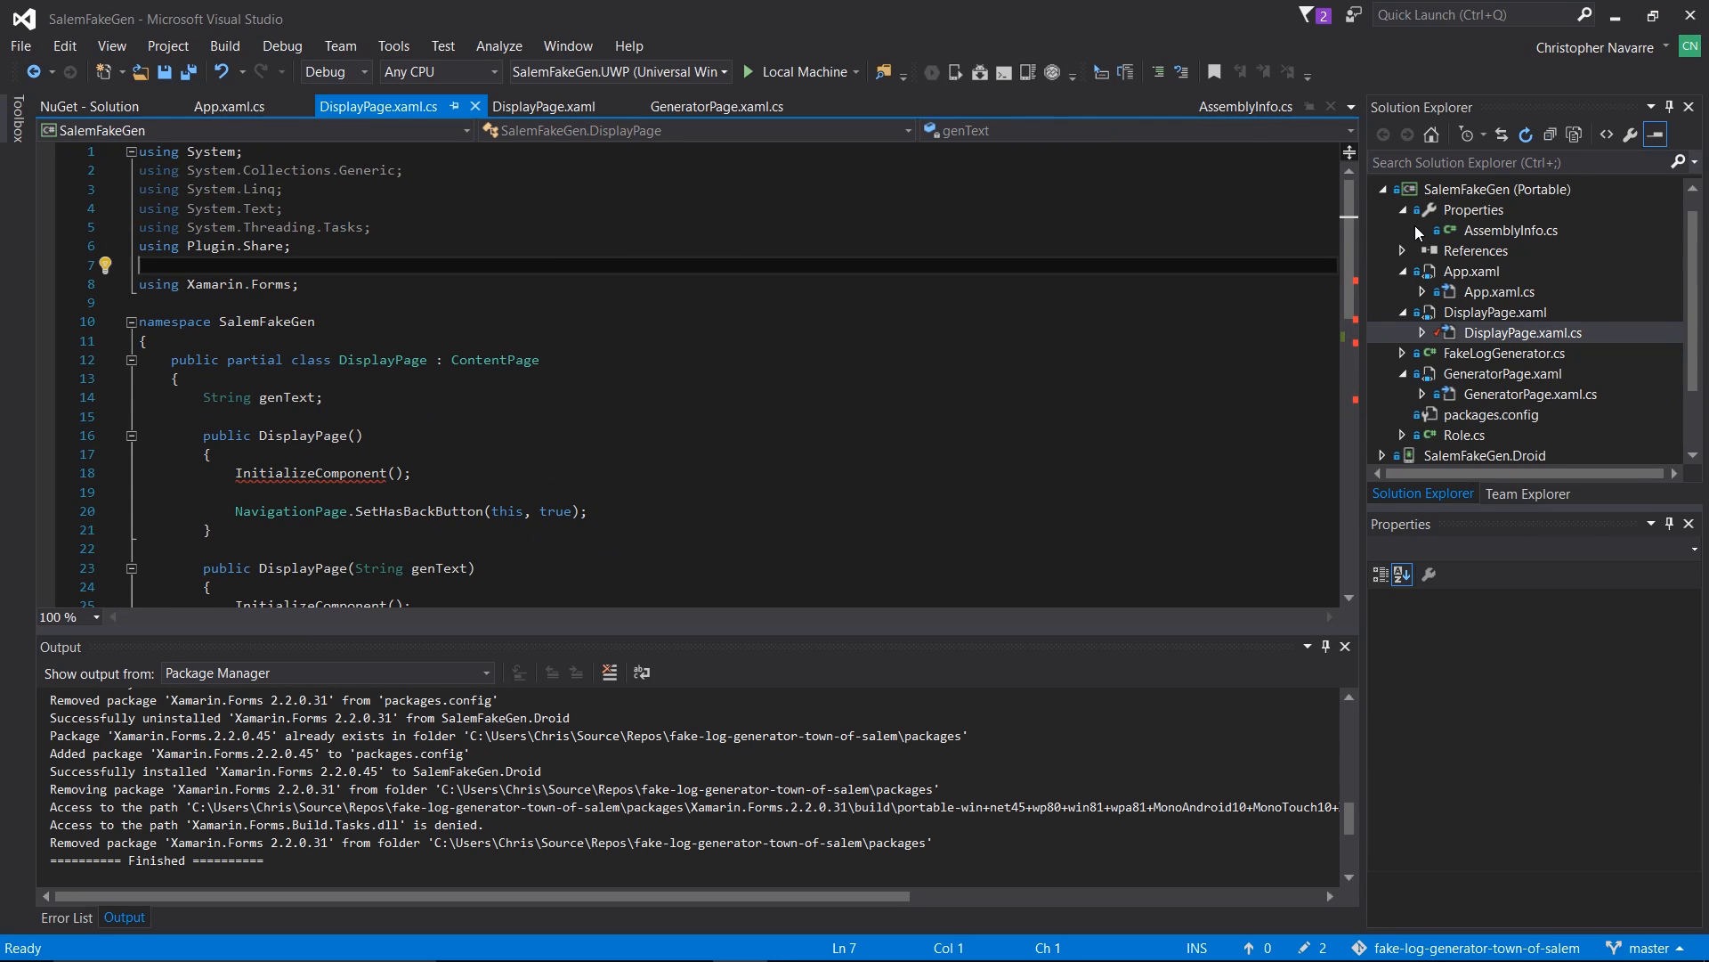
Step: Unload the SalemFakeGen (Portable) project, saving changes when prompted
left_click(1497, 209)
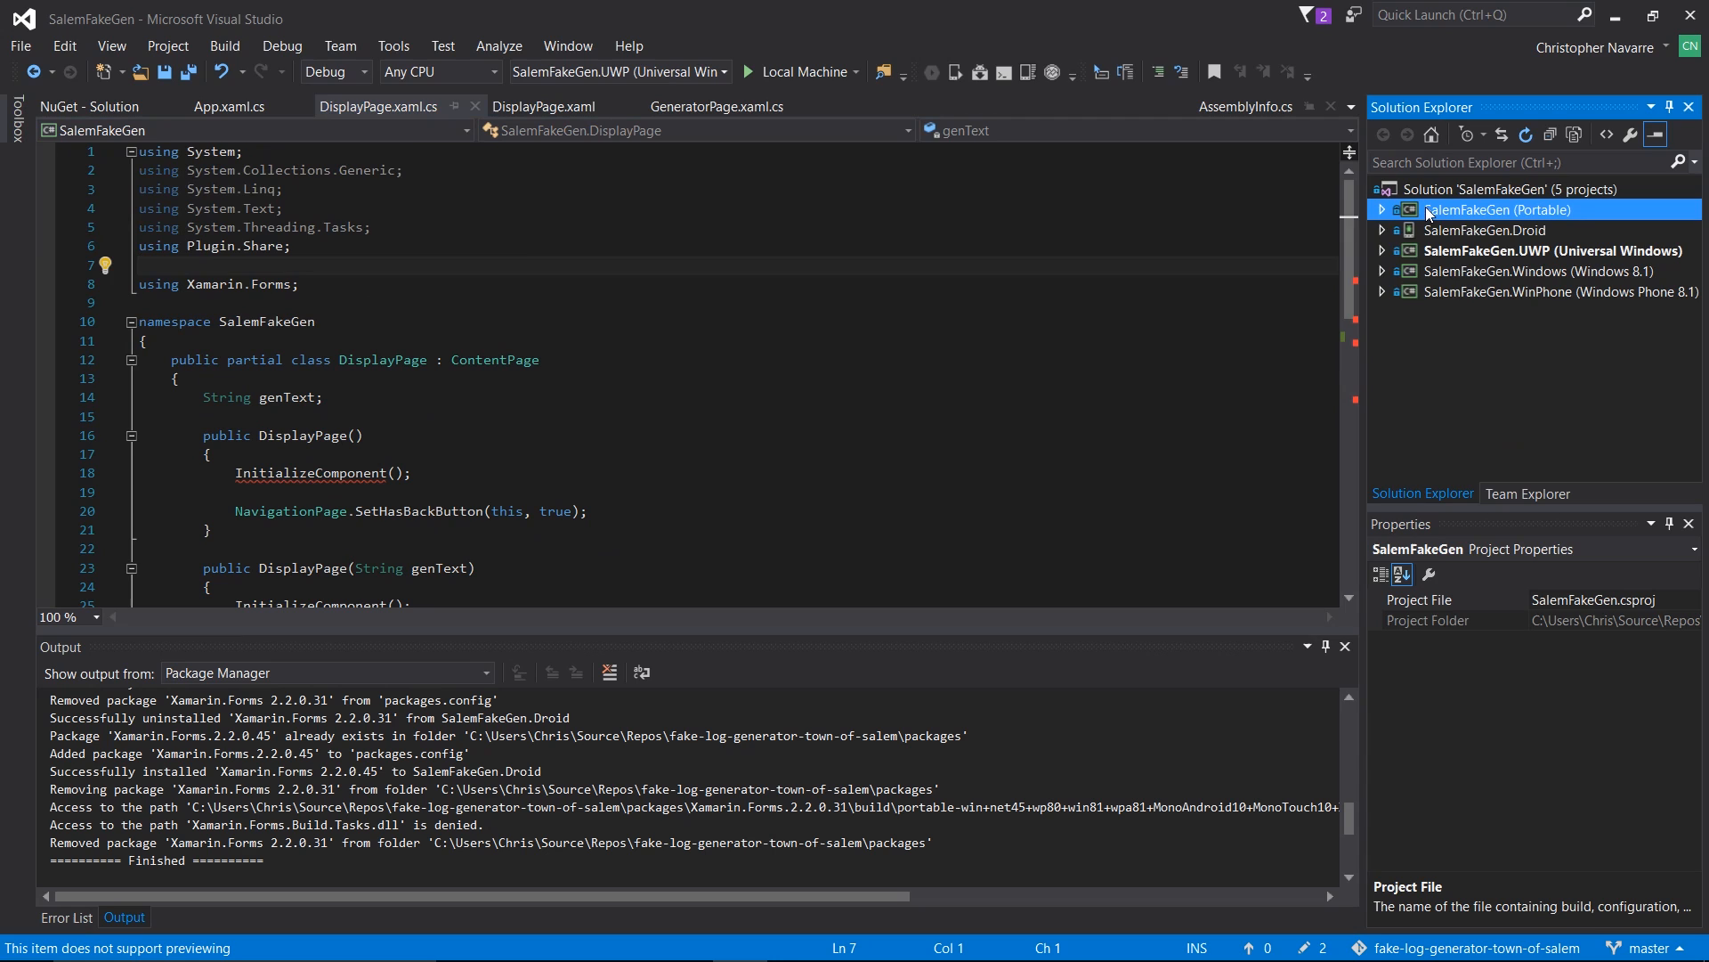
right_click(1498, 209)
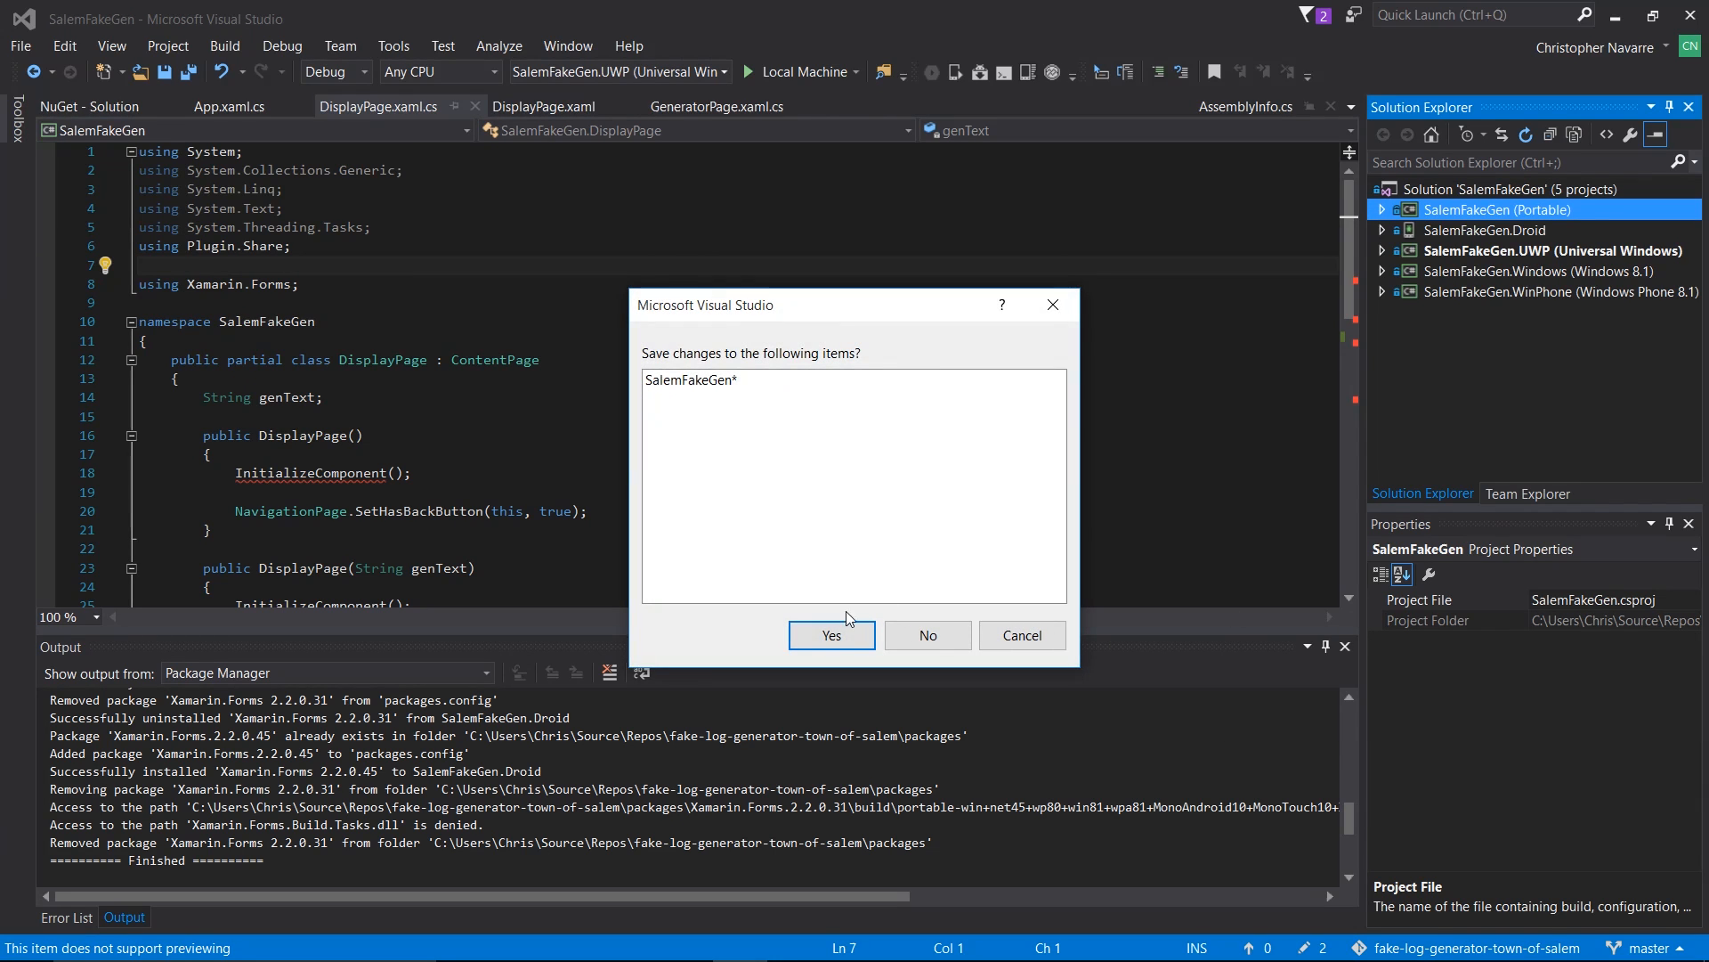
left_click(831, 634)
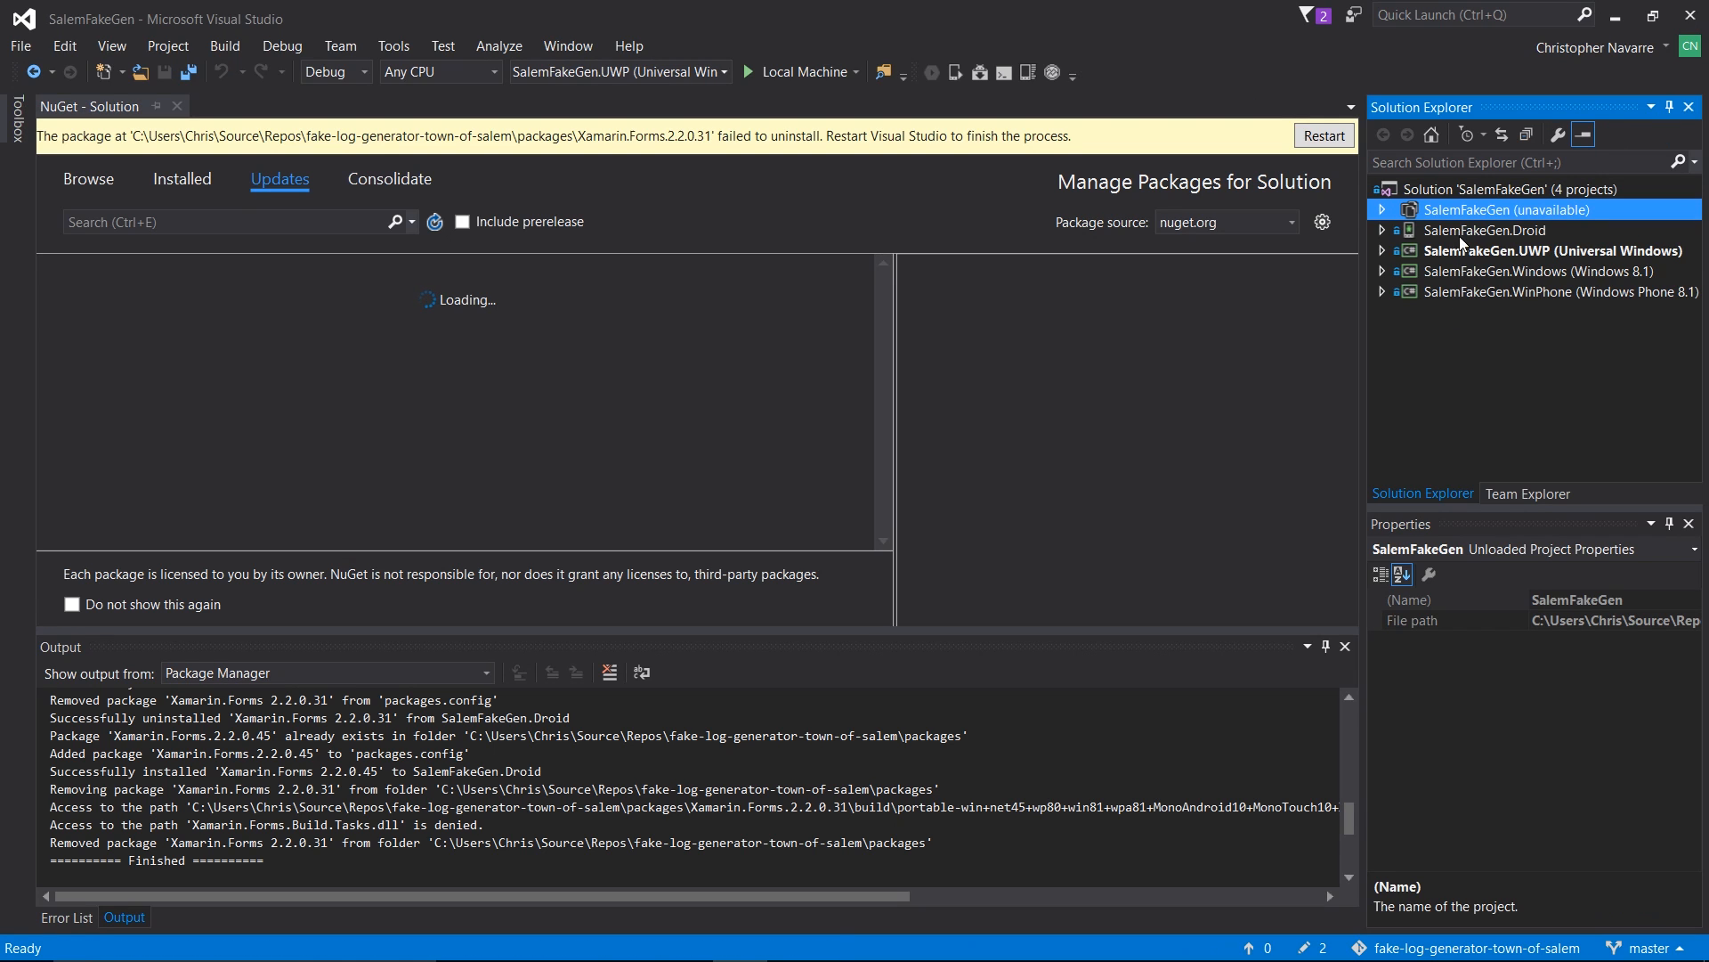
mouse_move(1466, 213)
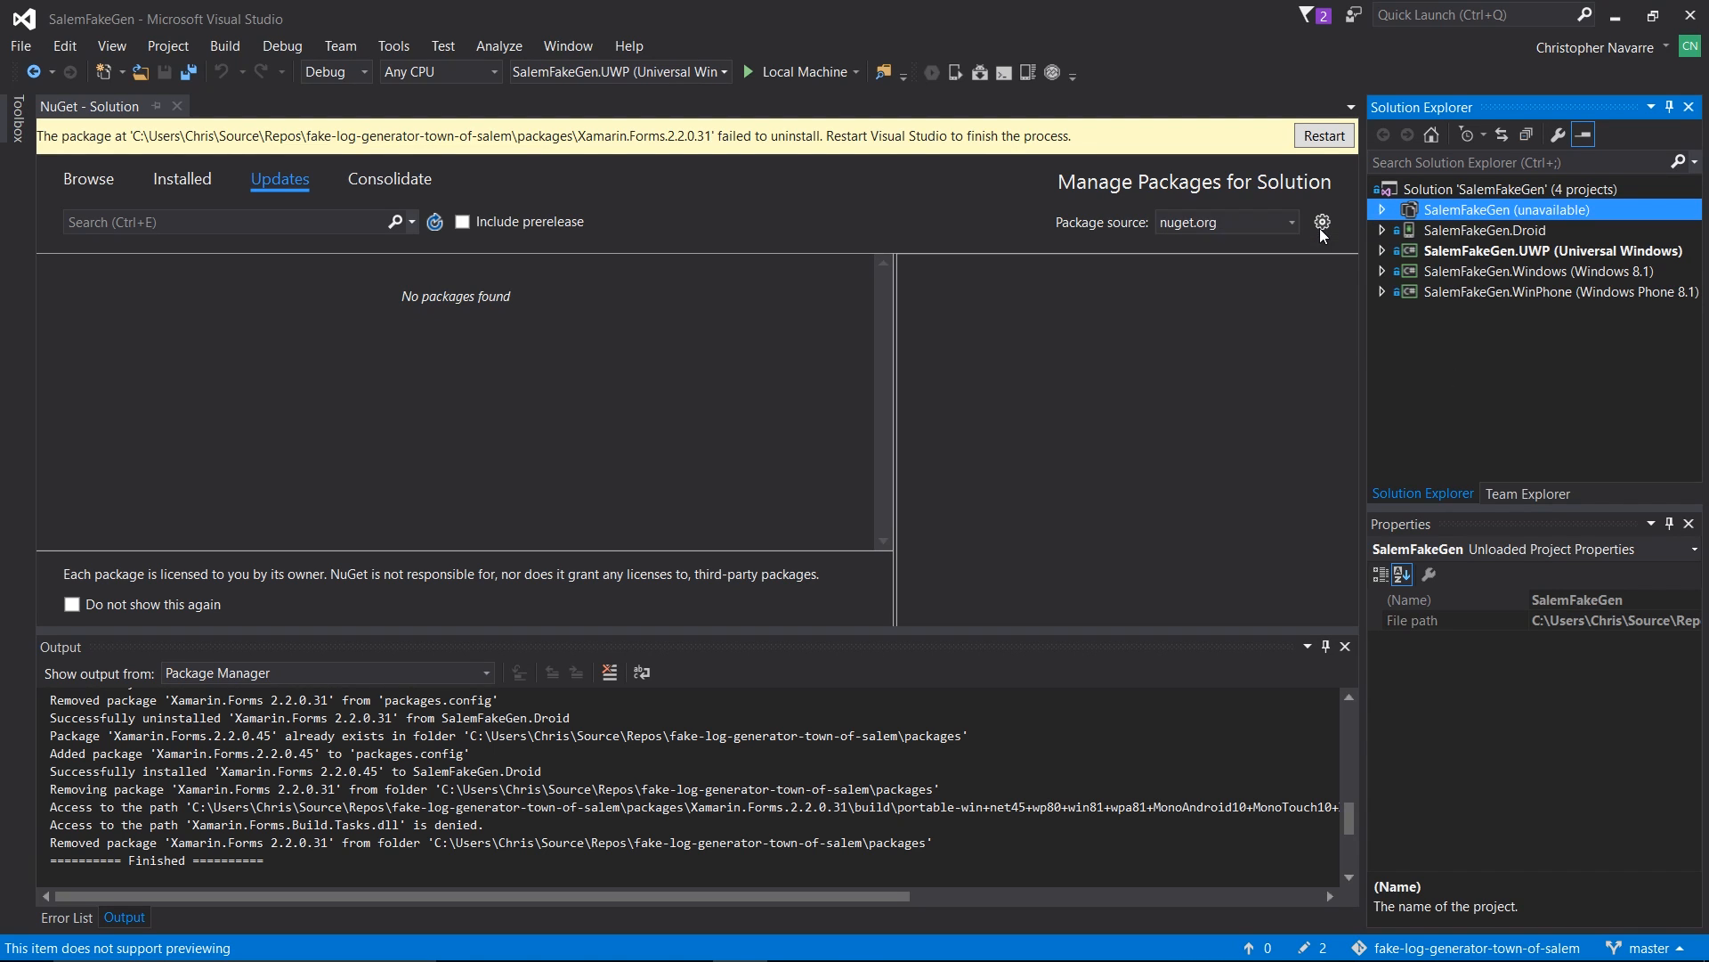
Step: Reload SalemFakeGen (Portable), expand its files and open App.xaml.cs to check errors
left_click(1482, 230)
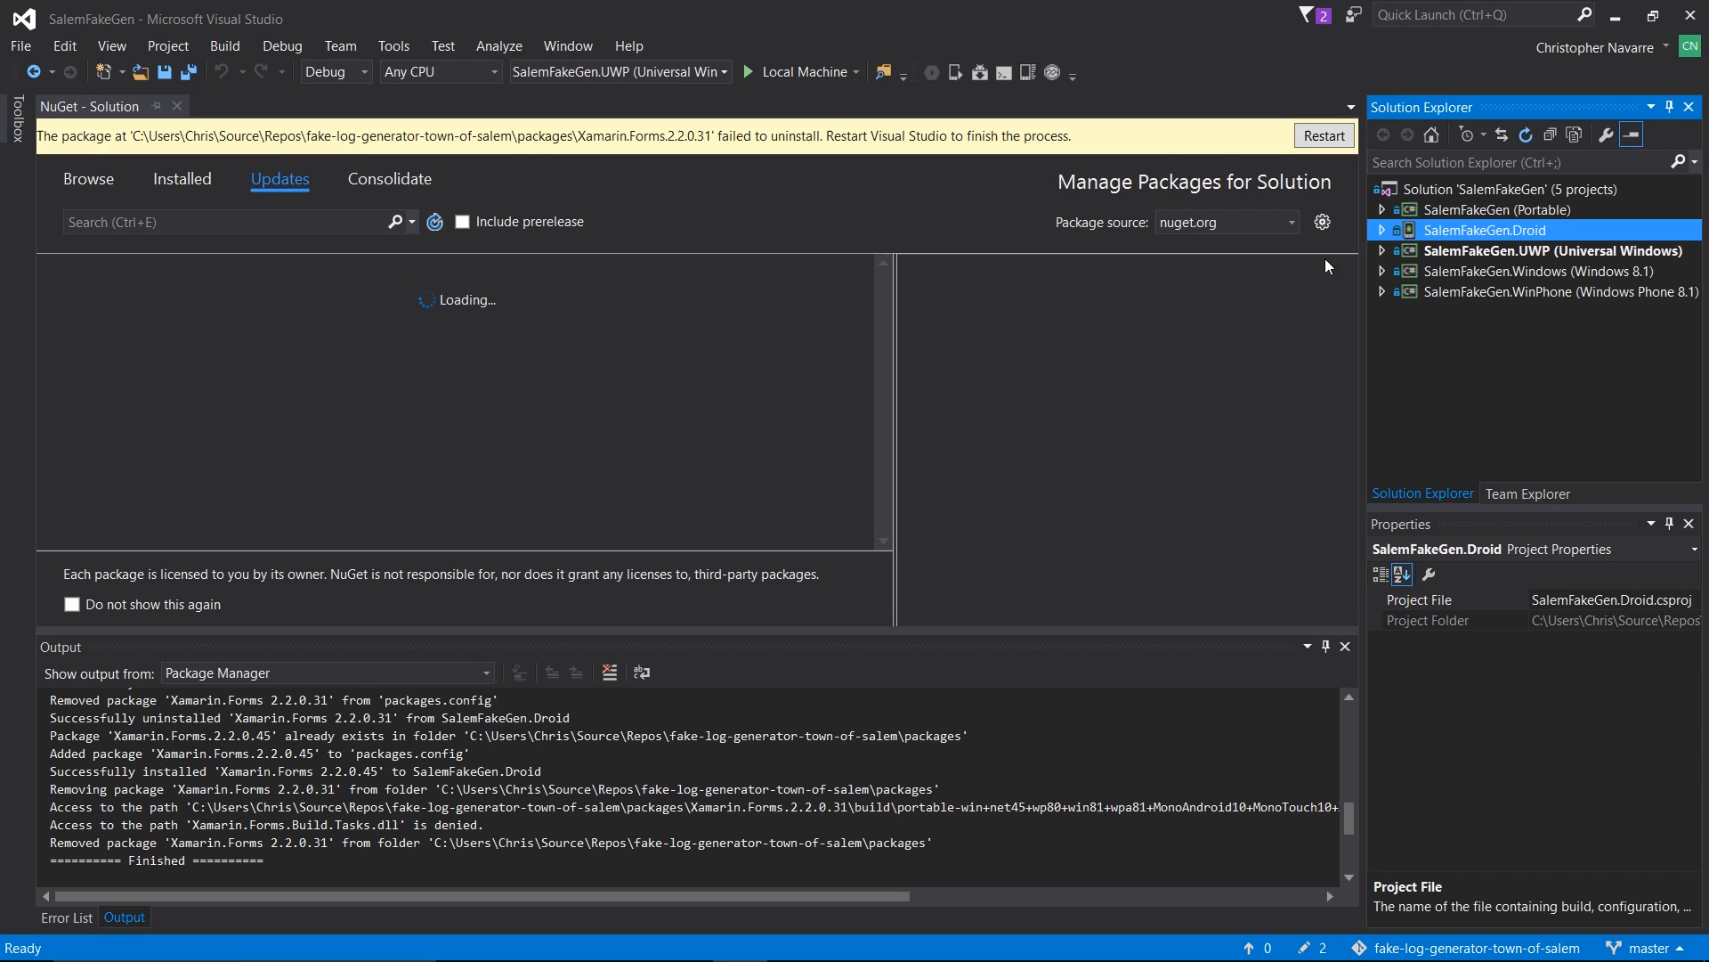
left_click(1384, 209)
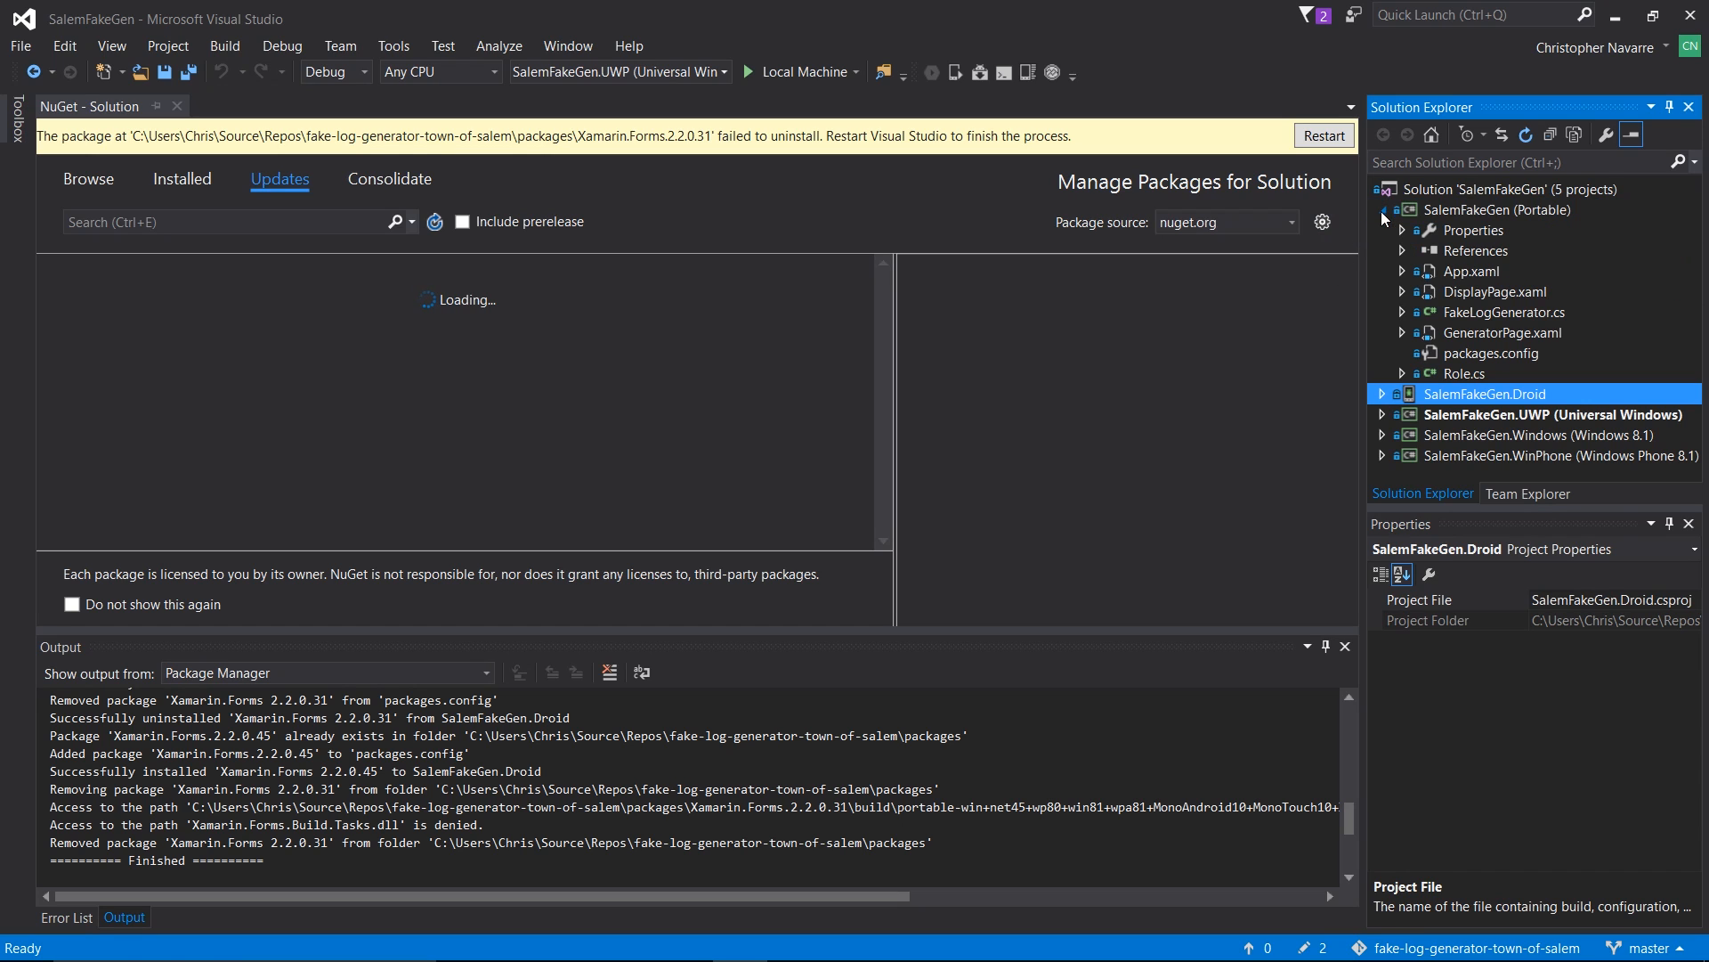
left_click(1404, 271)
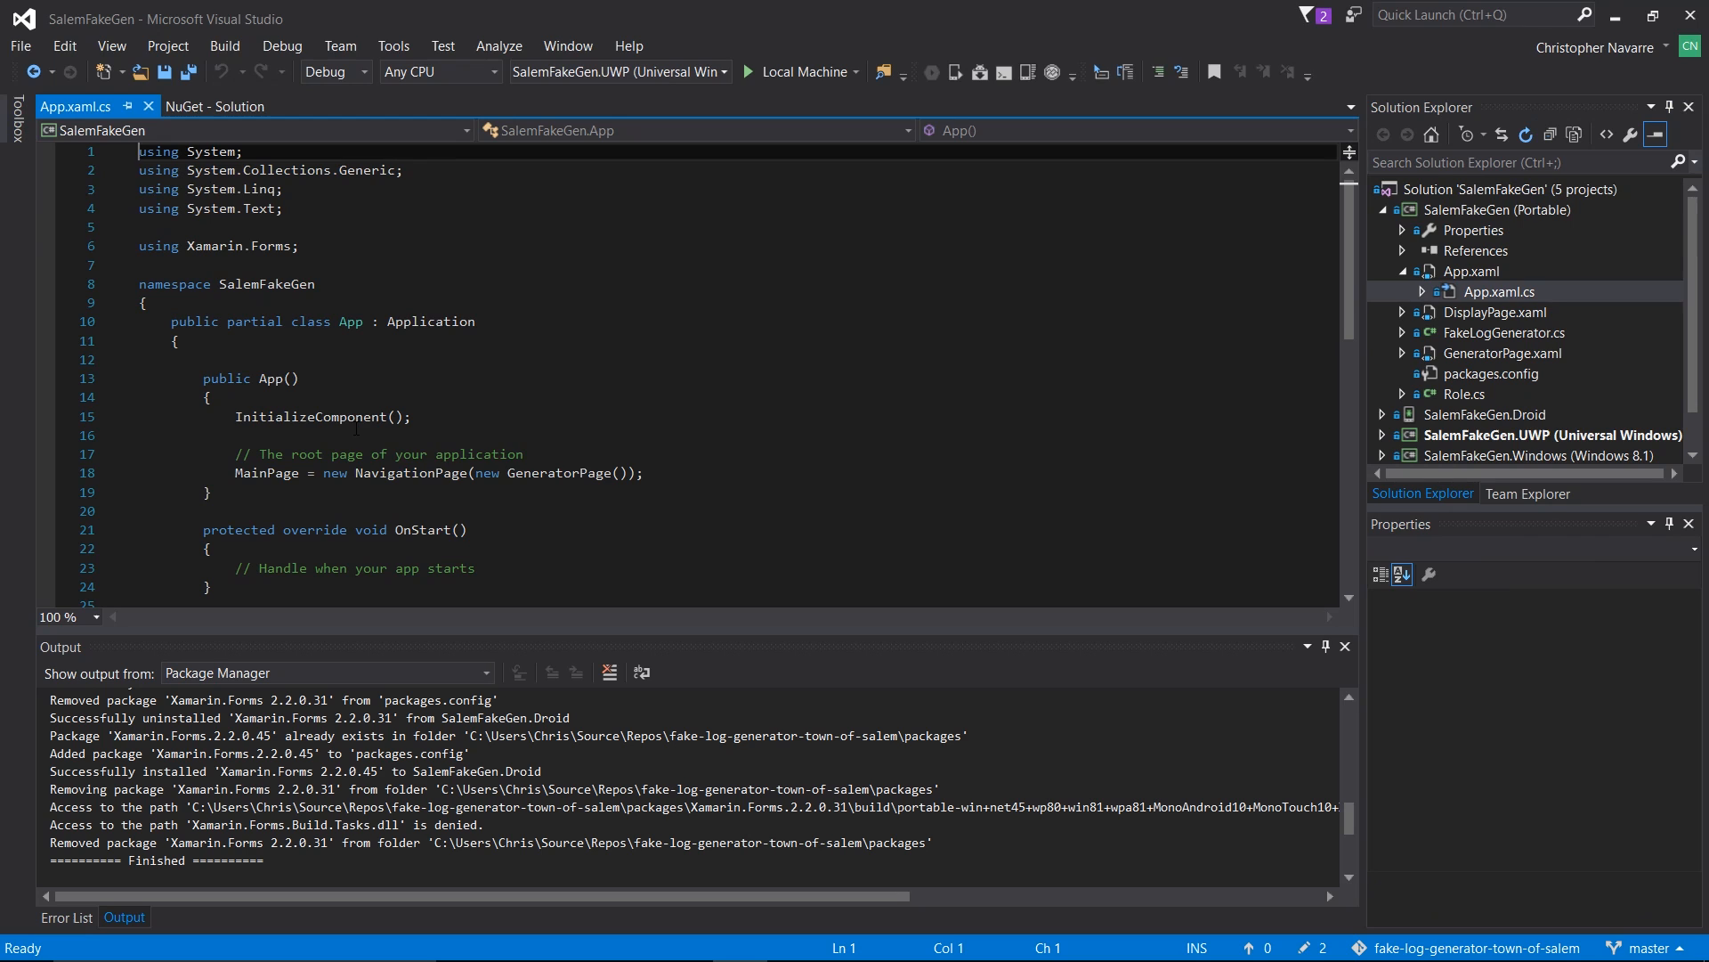
Step: Check InitializeComponent in App.xaml.cs, then open DisplayPage.xaml.cs and scroll its constructors
double_click(309, 417)
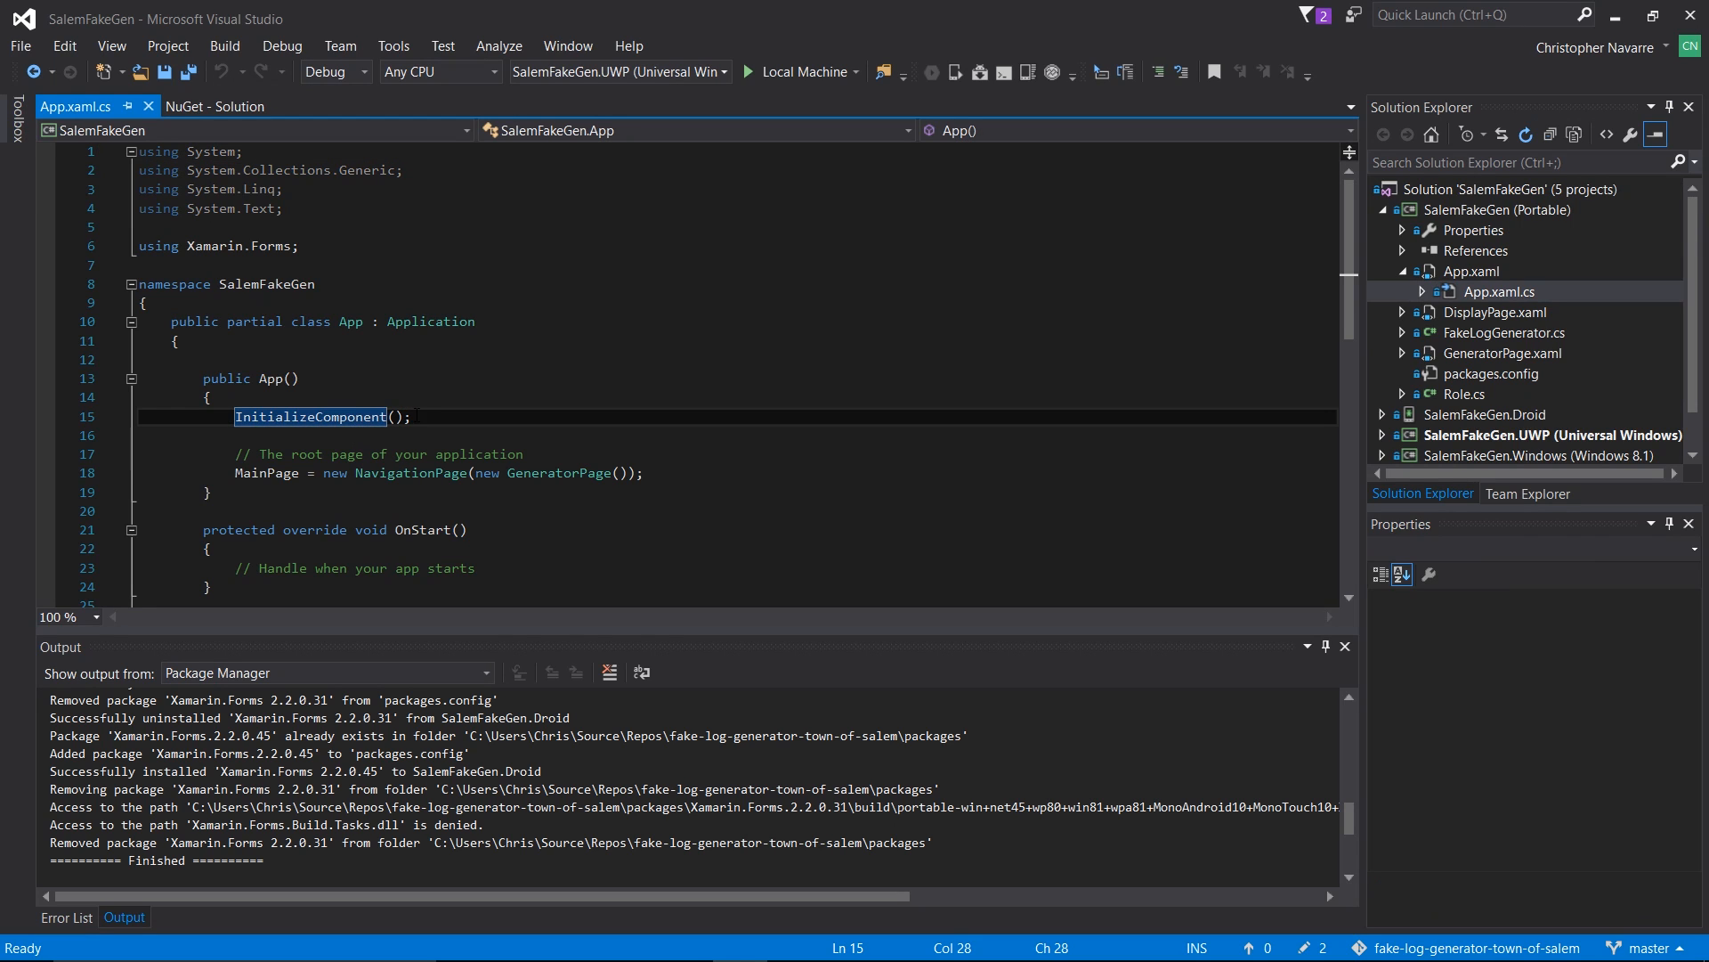
left_click(409, 417)
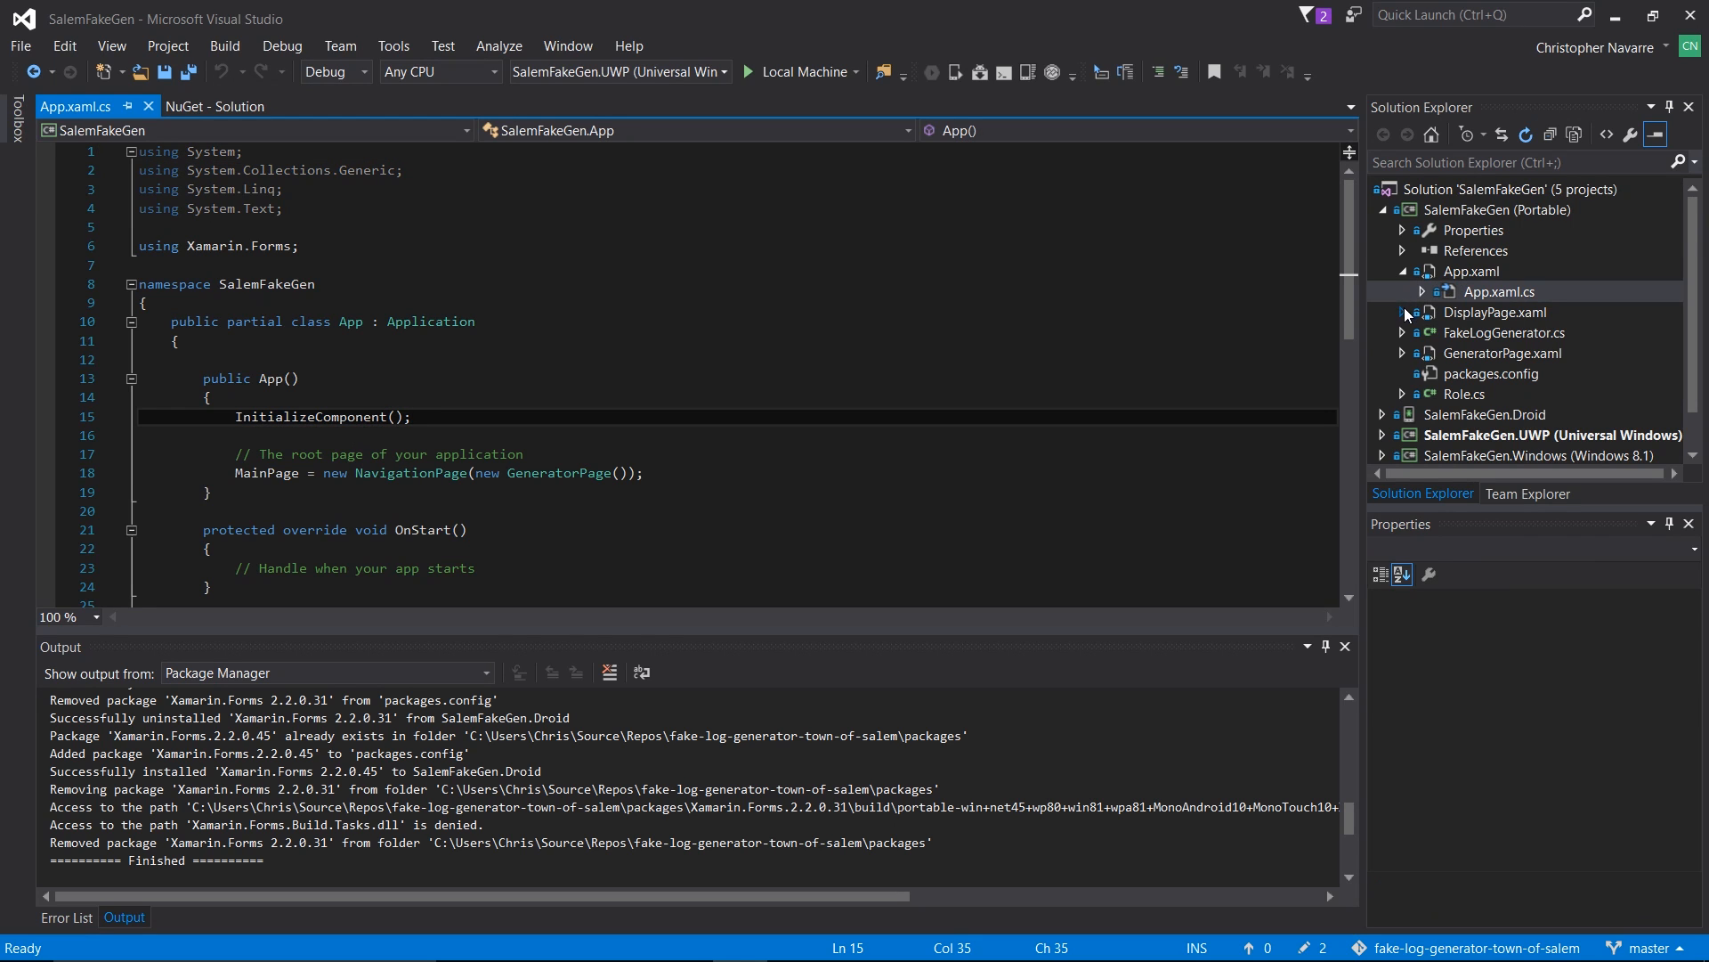
double_click(1524, 331)
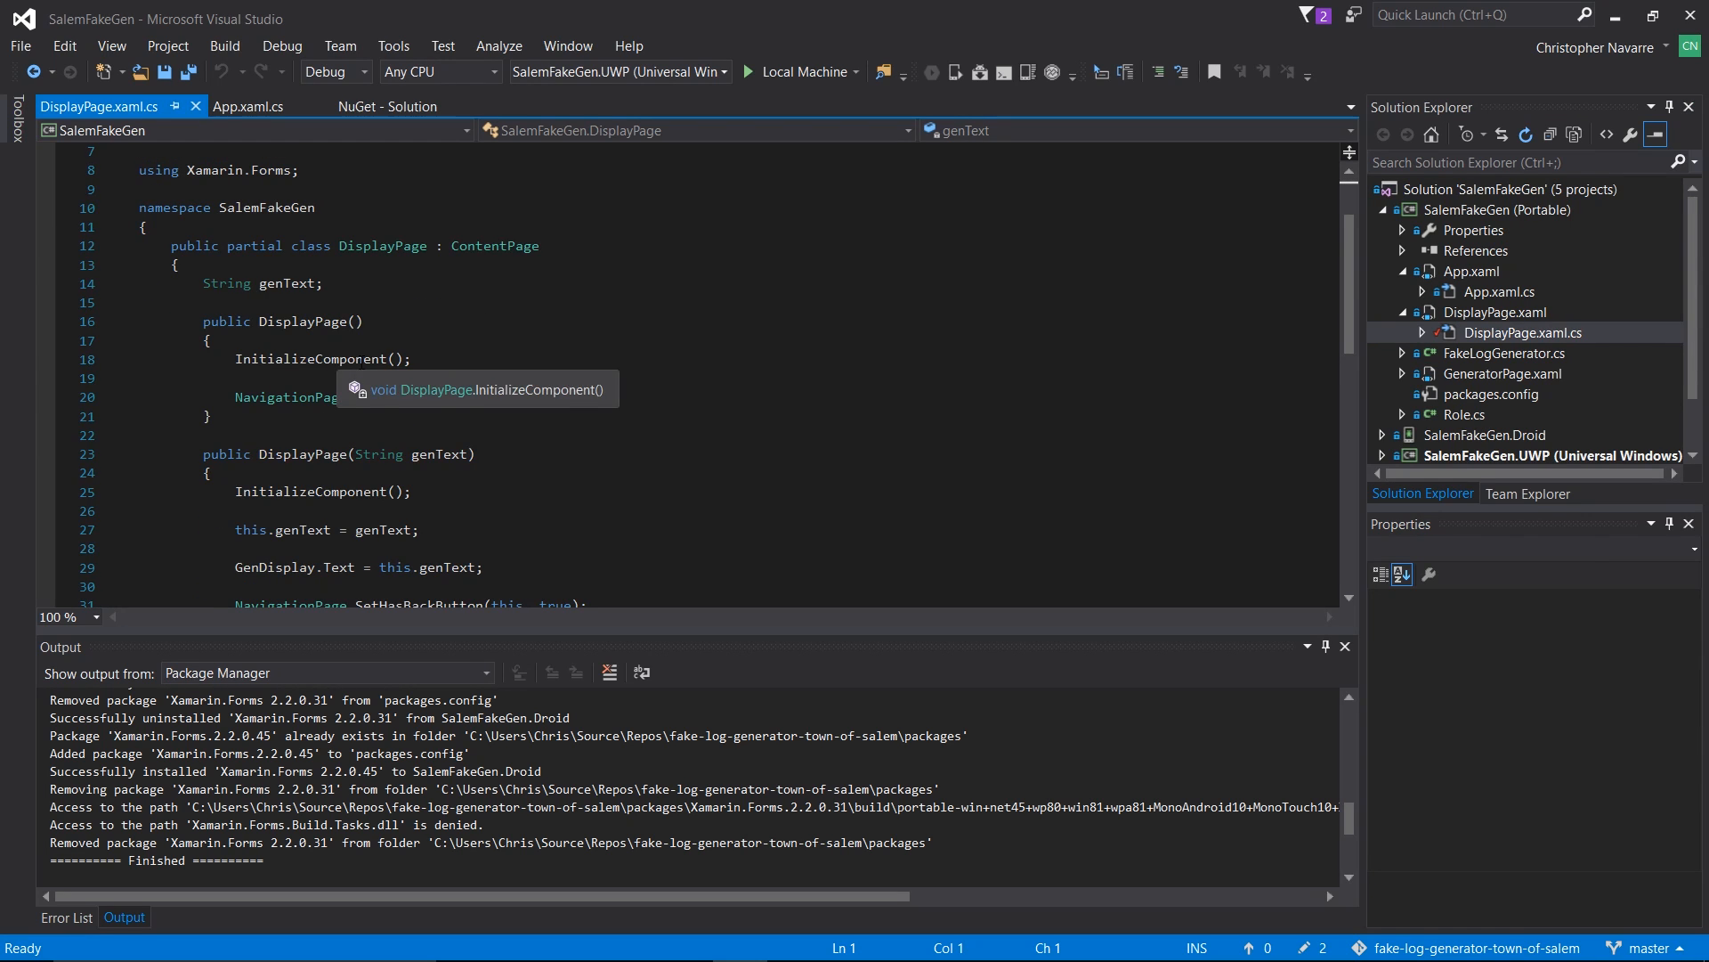
scroll("down", 3)
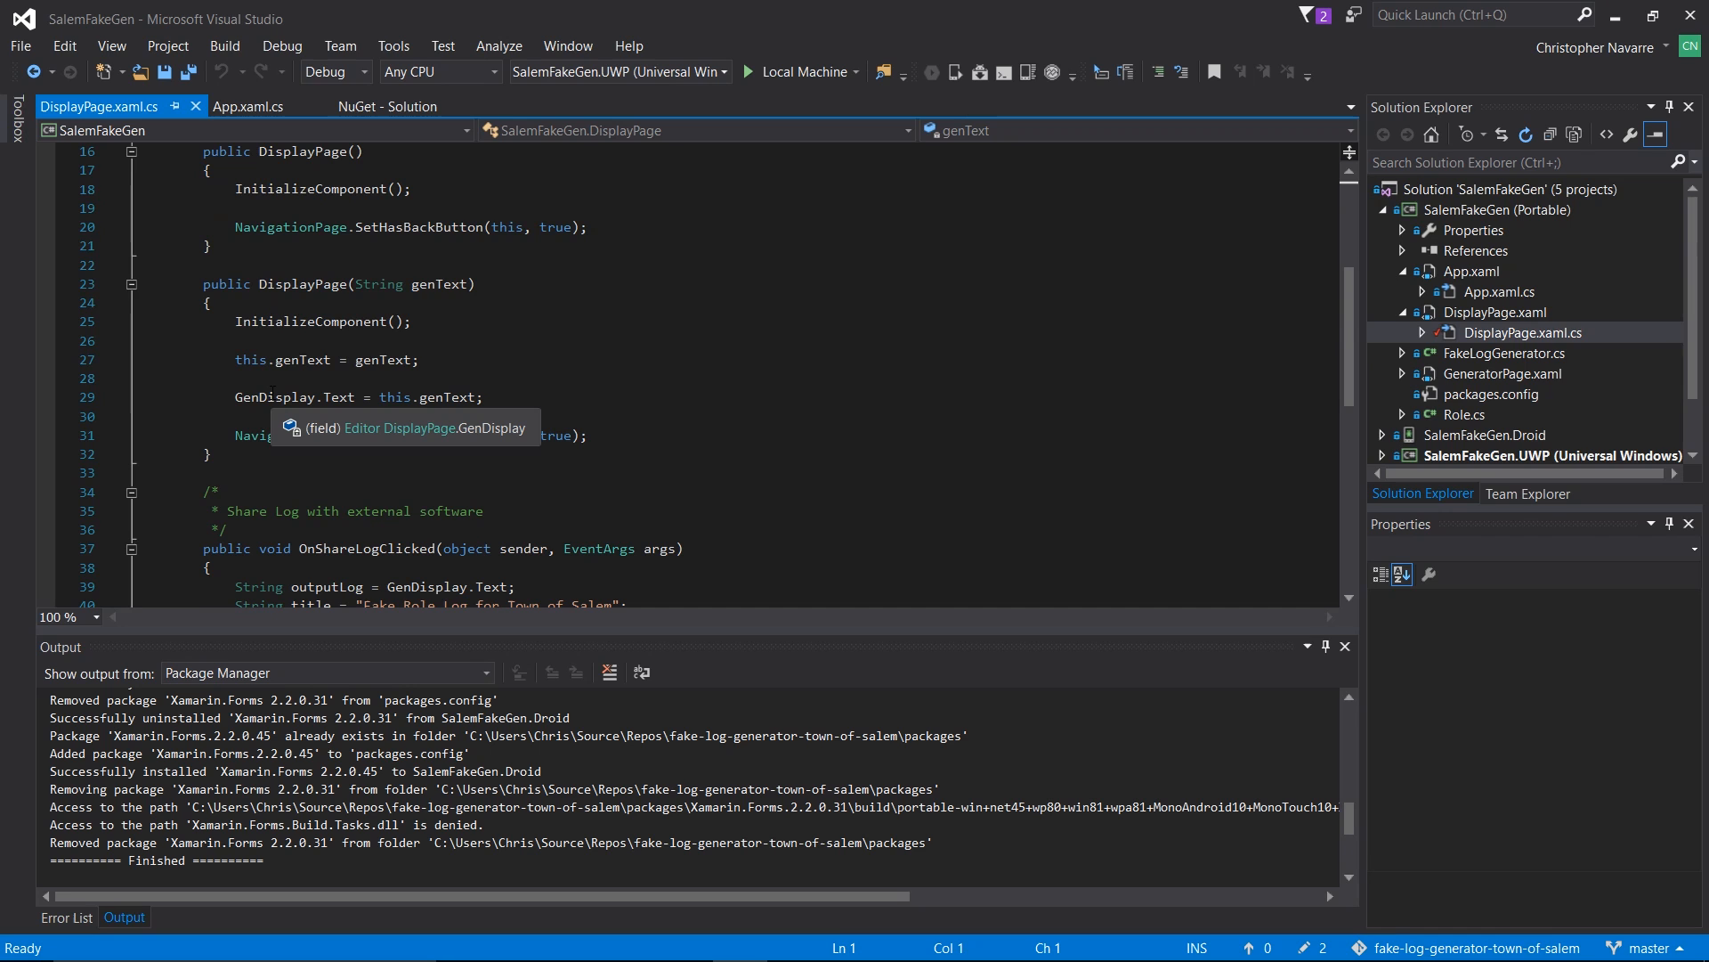
mouse_move(321, 321)
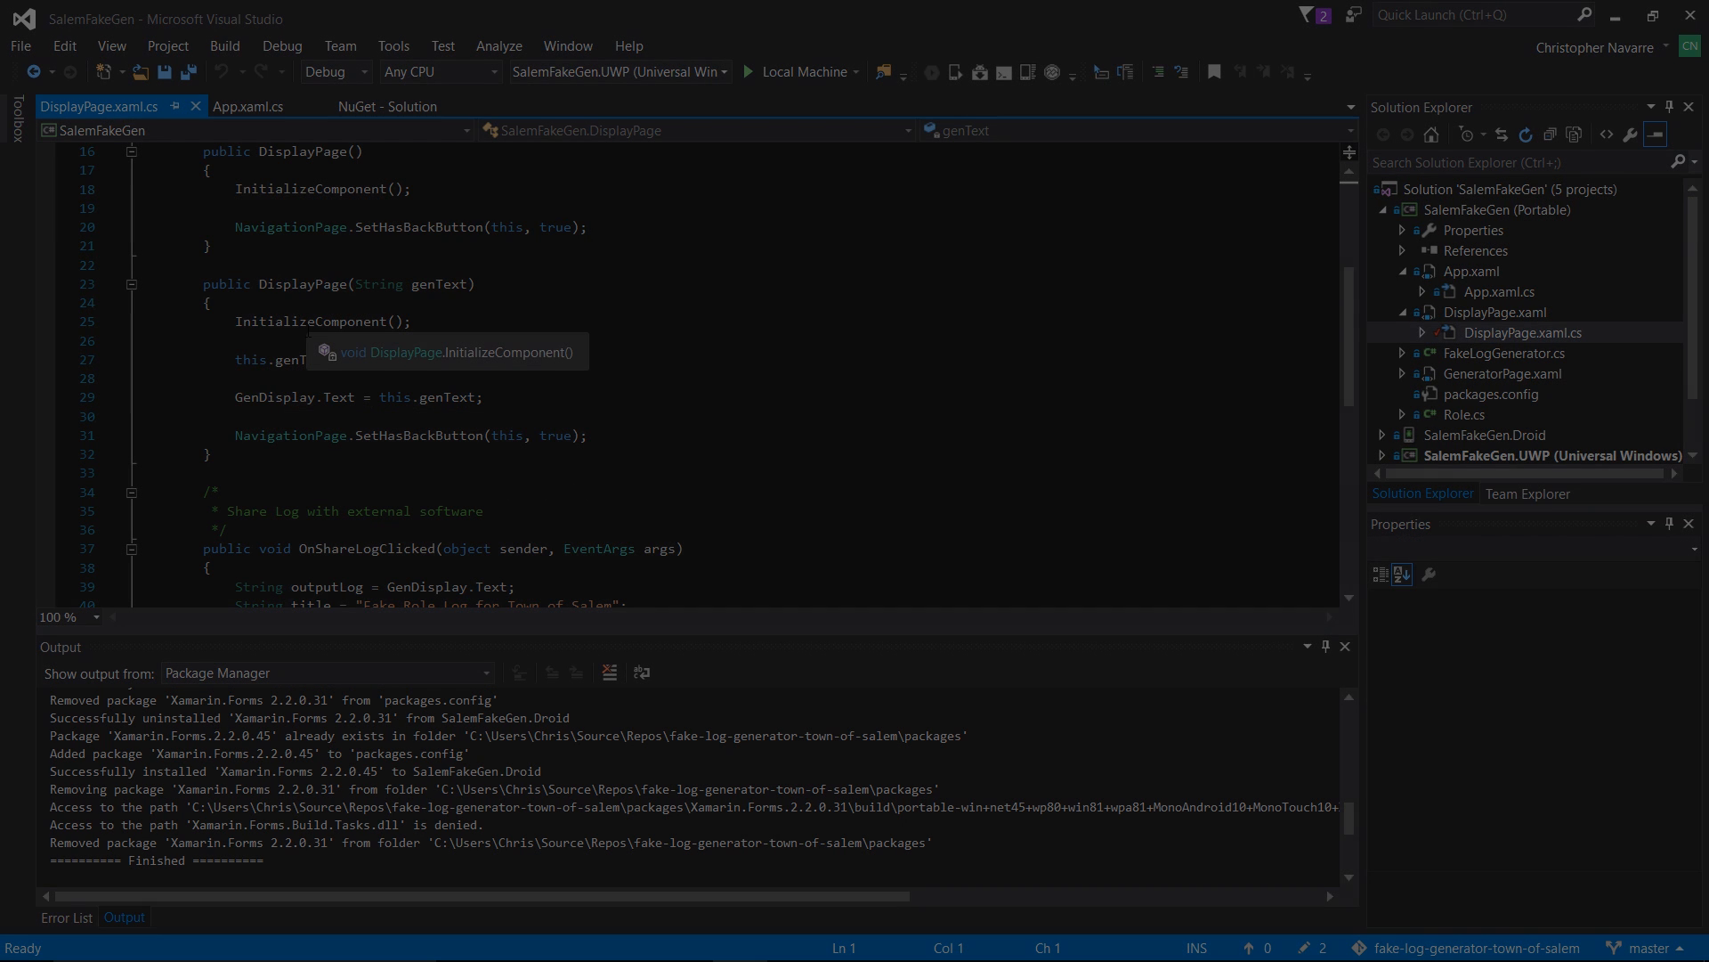